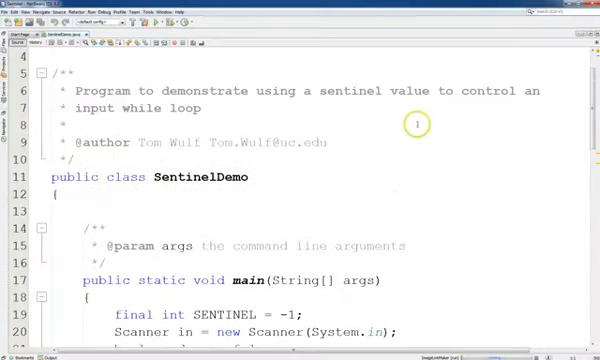
Step: Add the comment line 'and loop until correct' above the curGrade read
scroll("down", 3)
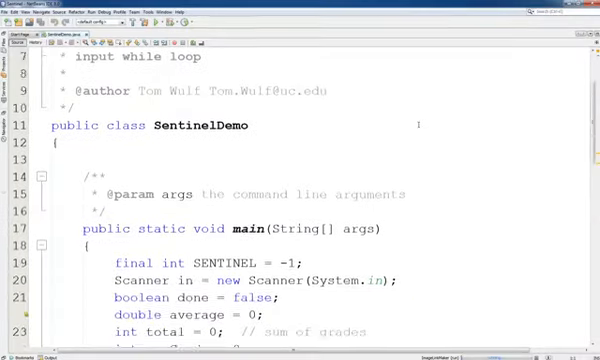
scroll("down", 3)
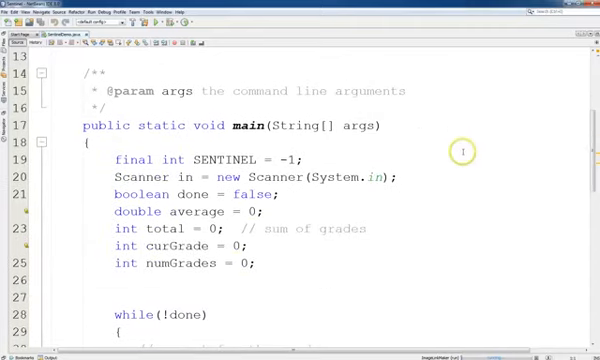
mouse_move(468, 130)
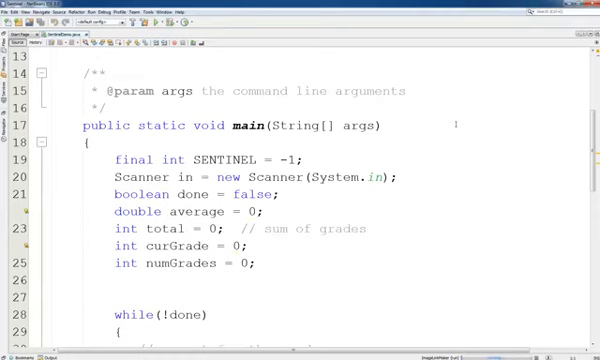
scroll("down", 3)
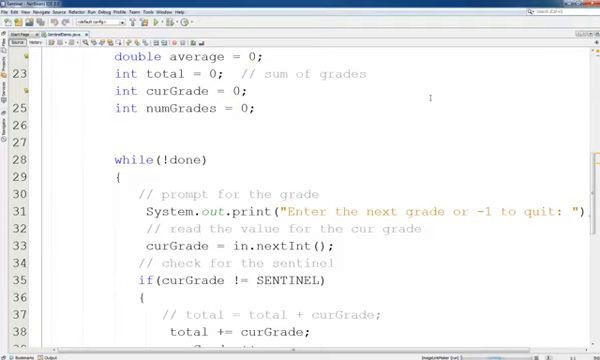
scroll("up", 3)
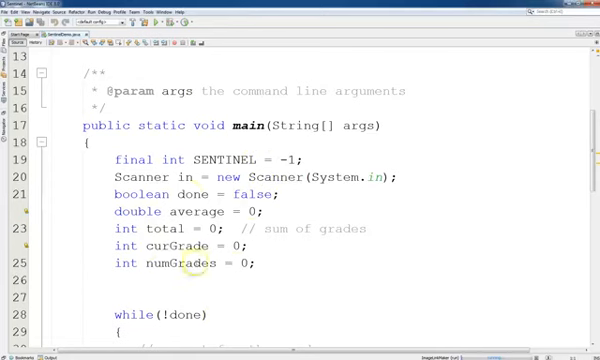
mouse_move(308, 162)
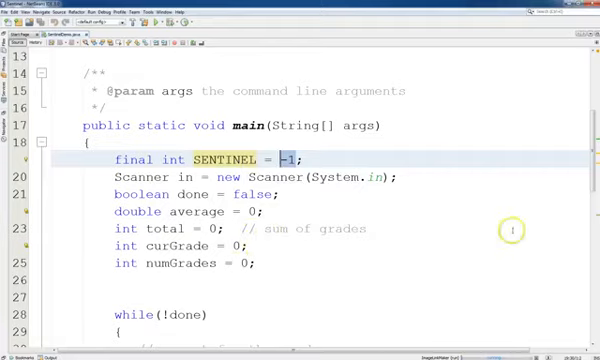
scroll("down", 3)
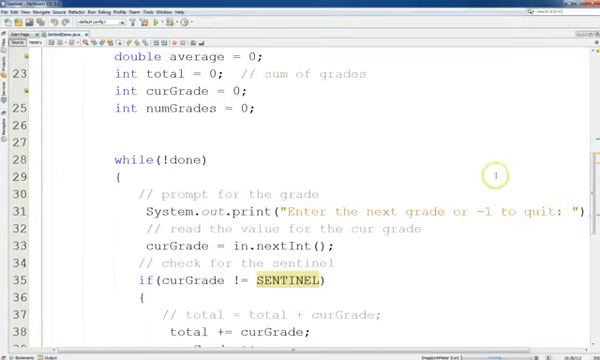
scroll("down", 3)
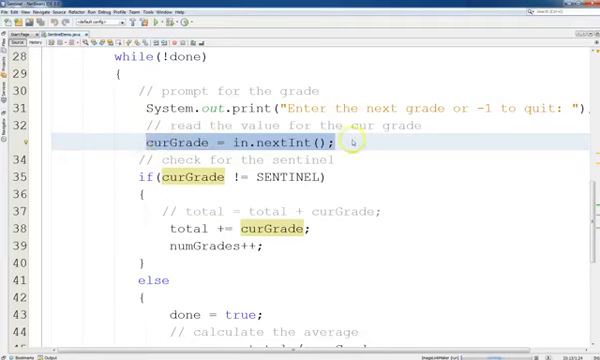
scroll("down", 3)
type("//")
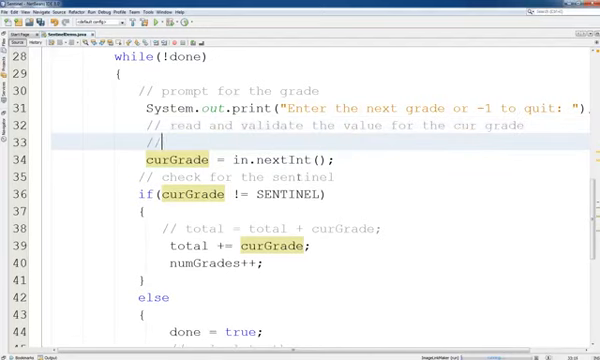
type("and loop")
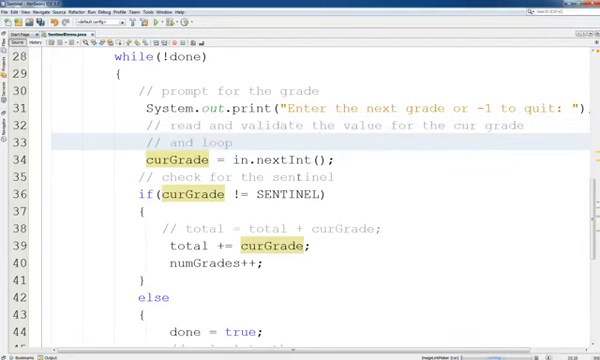
type("until corr")
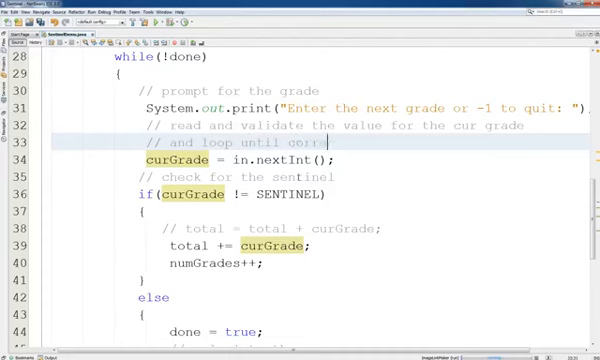
type("ect")
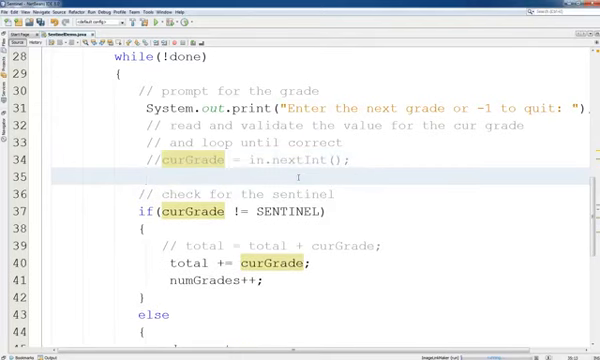
Step: Write curGrade = getInt(); below the commented-out nextInt line
type("cur")
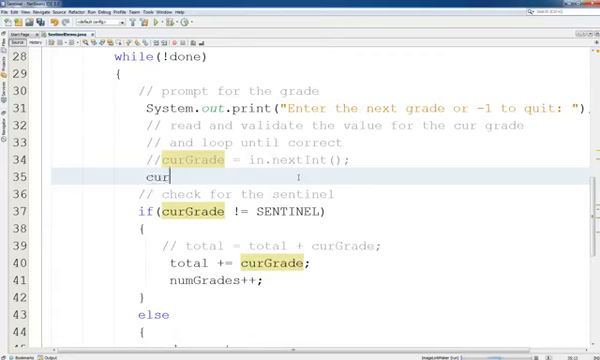
type("Grade =")
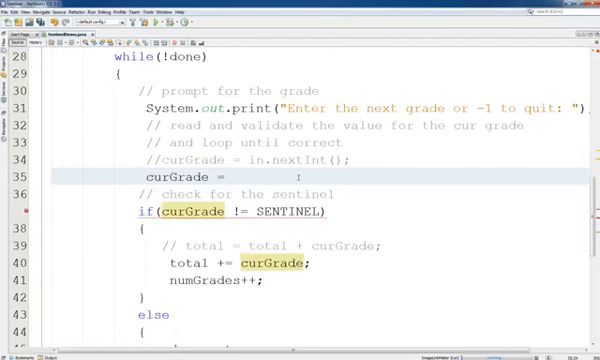
type("get")
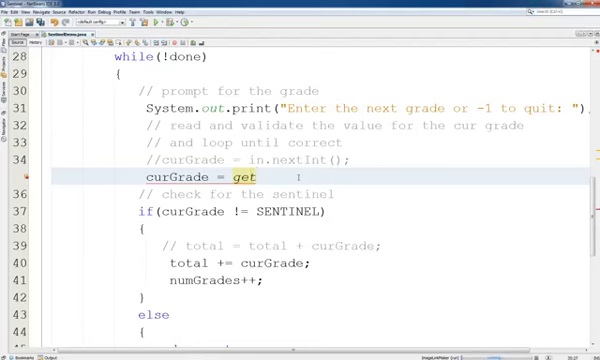
type("Int")
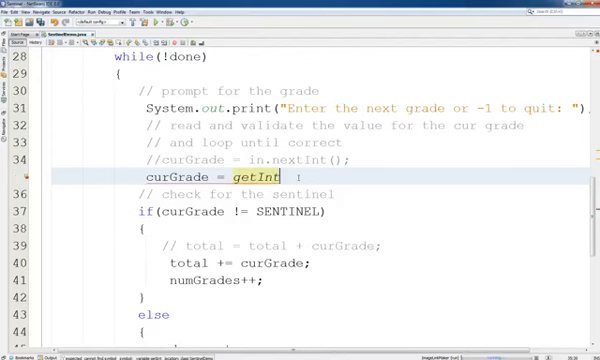
type("();")
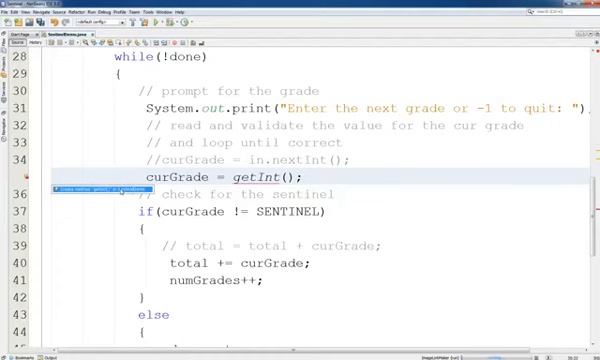
Step: Scroll down to the generated getInt() stub below main
scroll("down", 3)
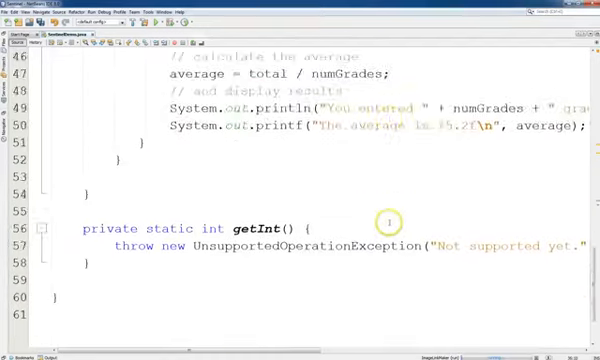
scroll("down", 3)
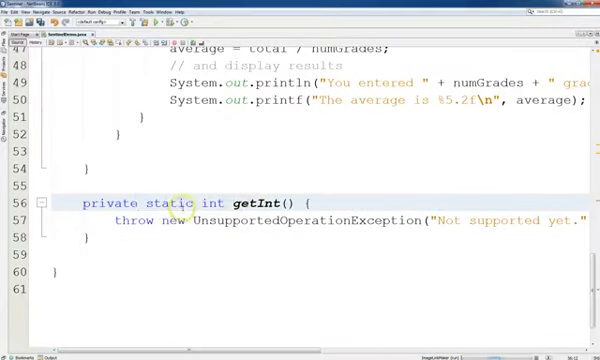
mouse_move(118, 220)
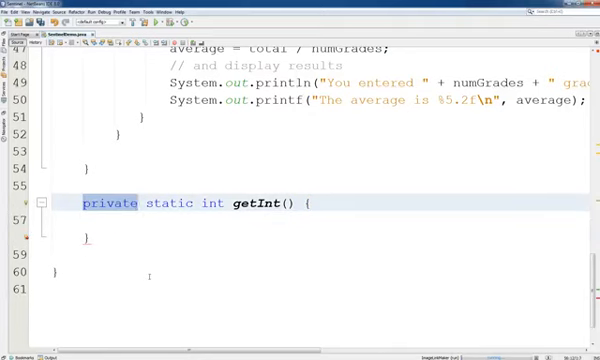
type("pulic")
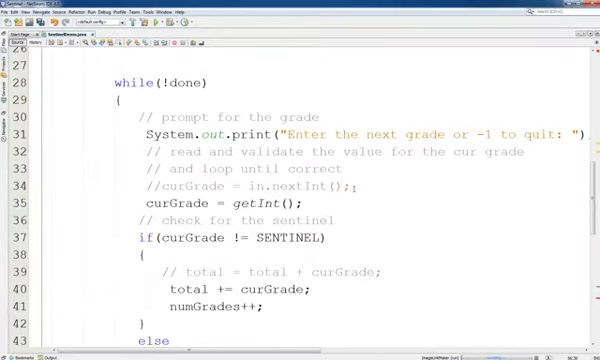
Step: Scroll down through the grade loop to the else block and getInt()
scroll("down", 3)
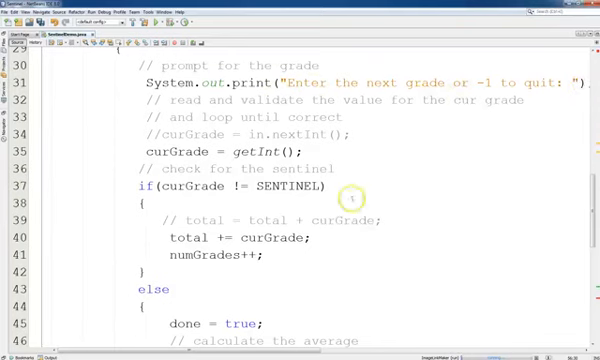
mouse_move(310, 156)
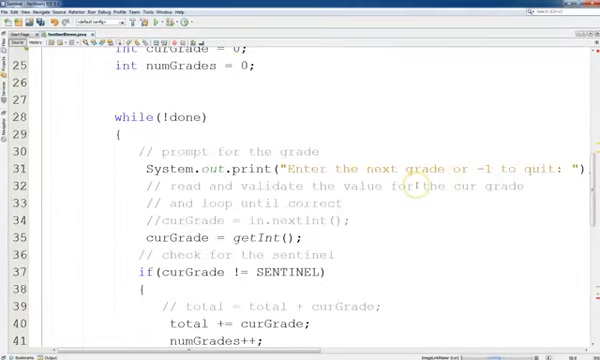
mouse_move(400, 188)
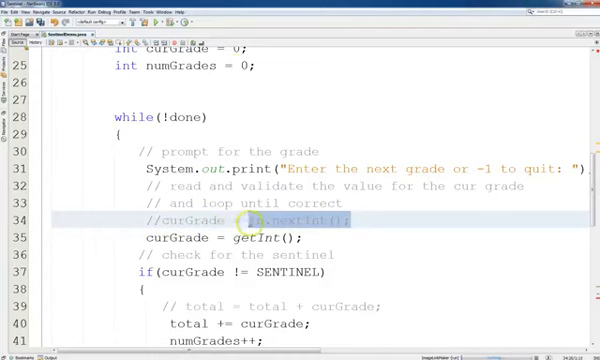
scroll("down", 3)
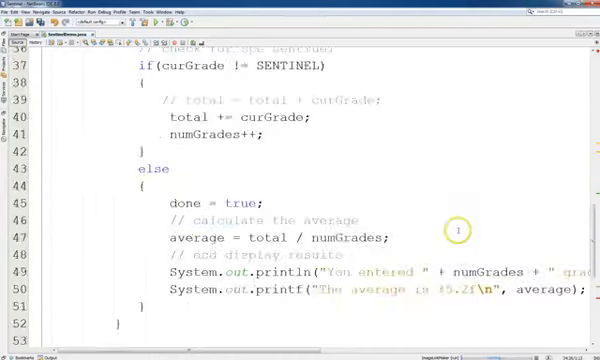
scroll("down", 3)
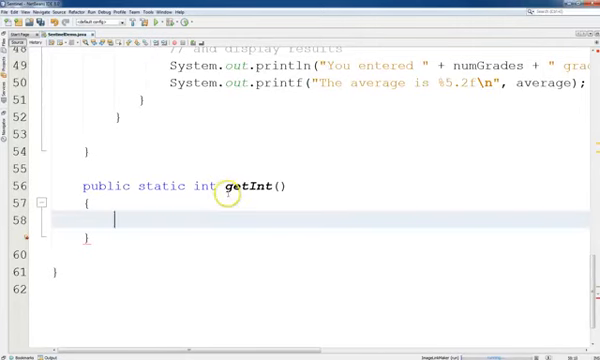
Step: Declare int inputValue; as the first statement of getInt()
type("in")
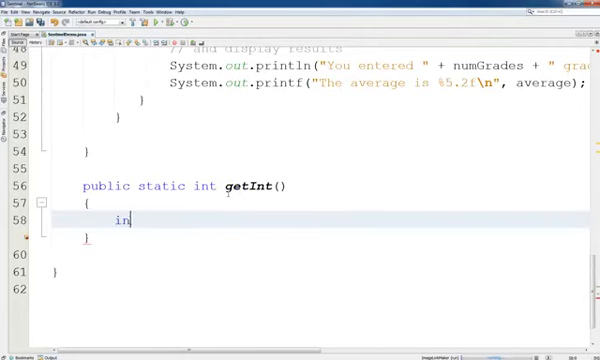
type("t")
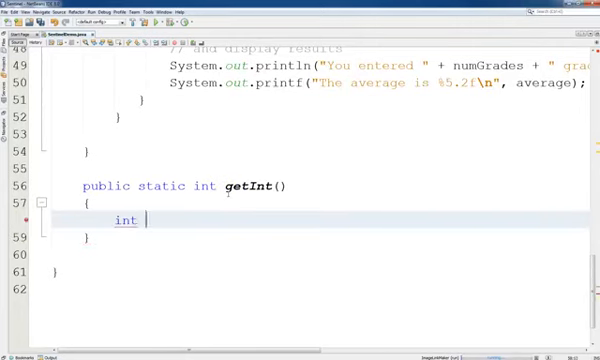
type("inputValue;")
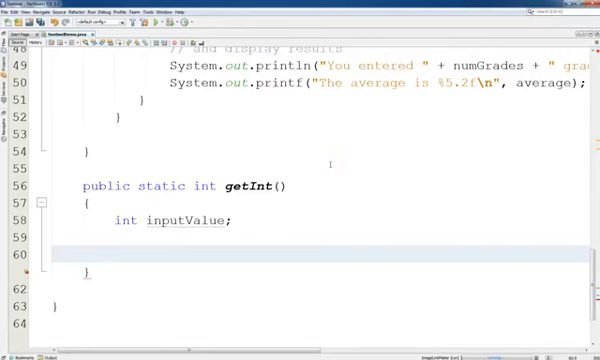
Step: Add an in.nextInt(); call below the inputValue declaration in getInt()
type("in.nextInt();")
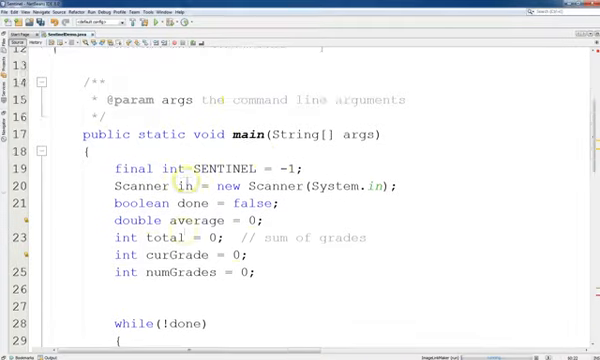
Step: Move the Scanner in to class level above main and declare it static
scroll("up", 3)
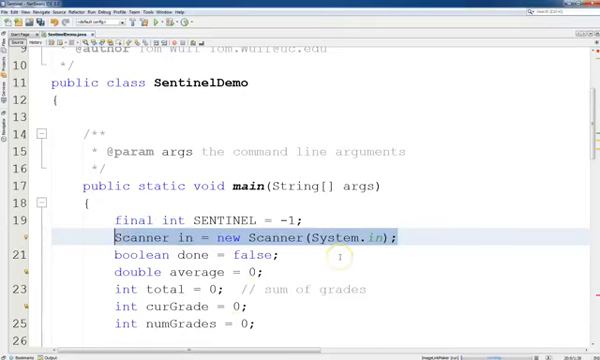
mouse_move(104, 240)
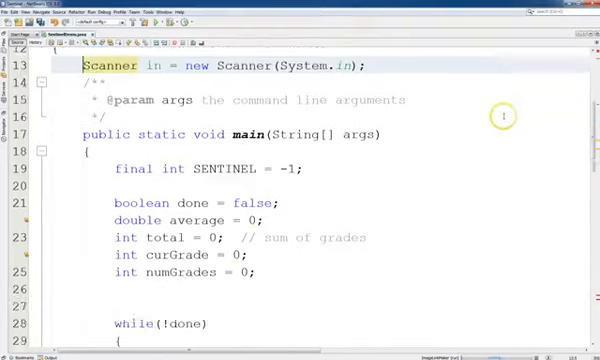
scroll("down", 3)
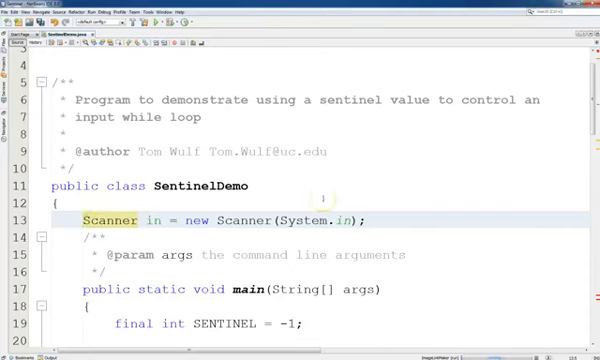
type("static")
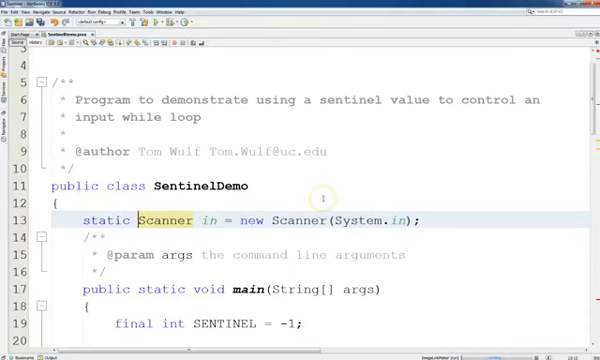
scroll("down", 3)
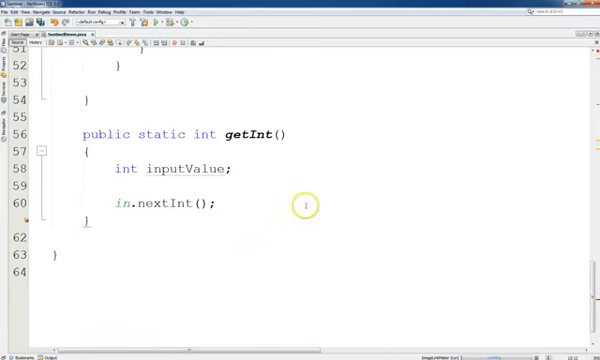
mouse_move(320, 214)
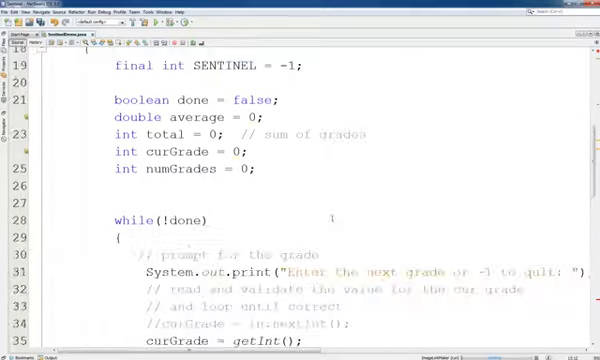
scroll("down", 3)
type("in.nextInt();")
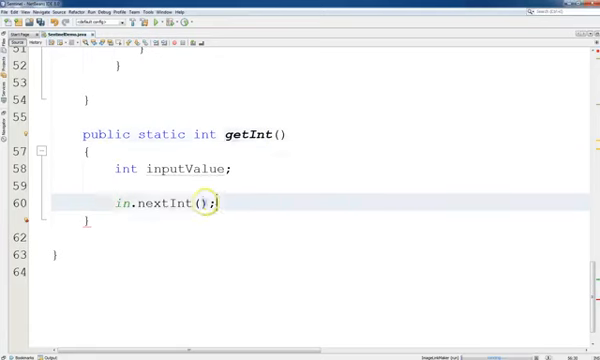
Step: Declare boolean done = false and wrap in.nextInt() in a while(!done) loop
triple_click(160, 204)
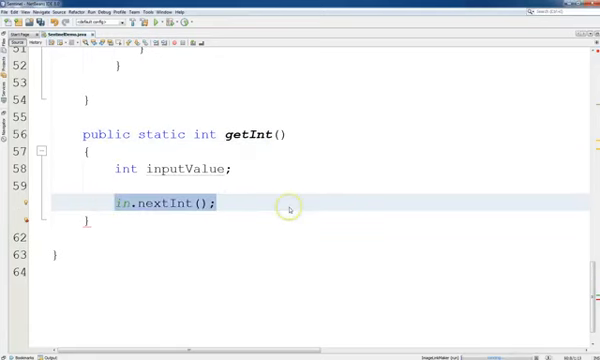
mouse_move(288, 208)
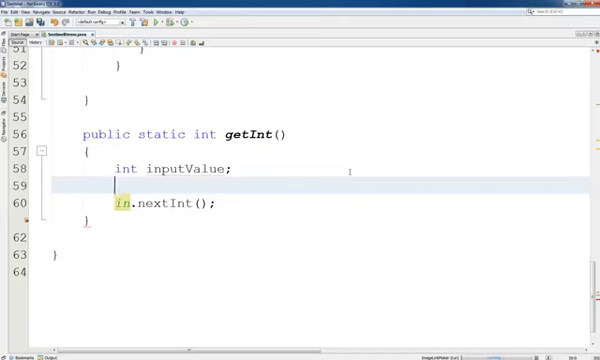
type("boolean done")
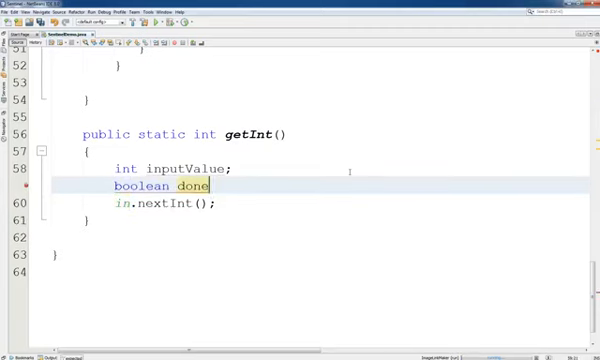
type("= false;")
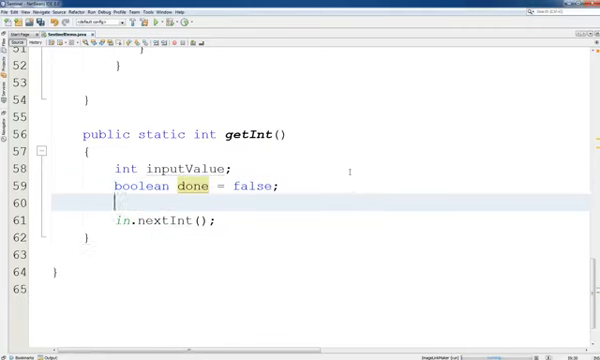
type("while")
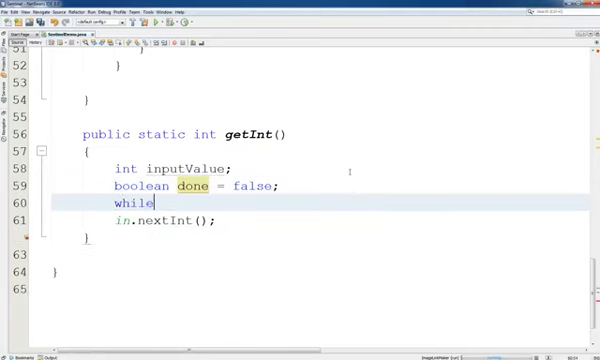
type("(!")
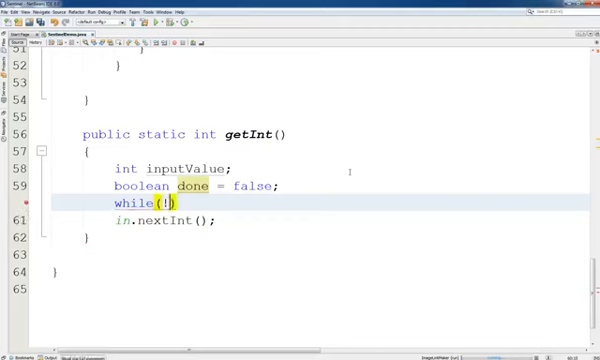
type("done")
type("}")
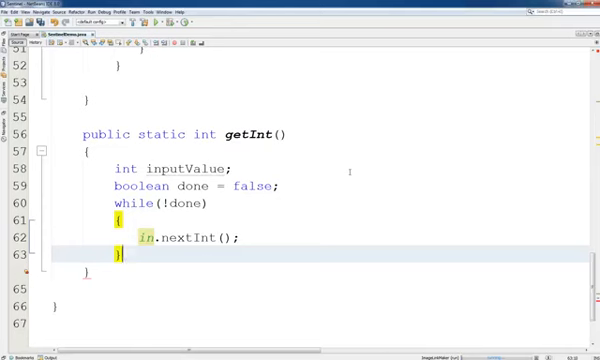
Step: End getInt() with return inputValue; after the while loop
type("return inp")
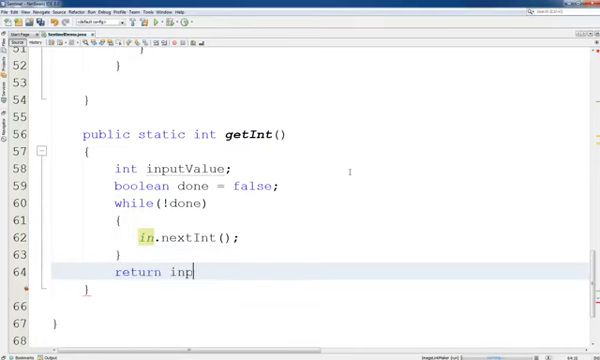
type("utValu")
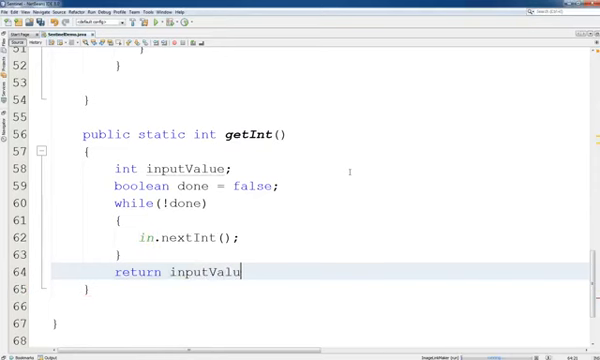
type("e;")
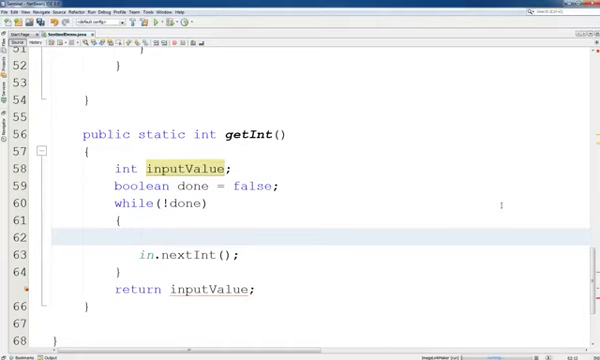
Step: Guard the nextInt read with an if(in.hasNextInt()) check
type("inf")
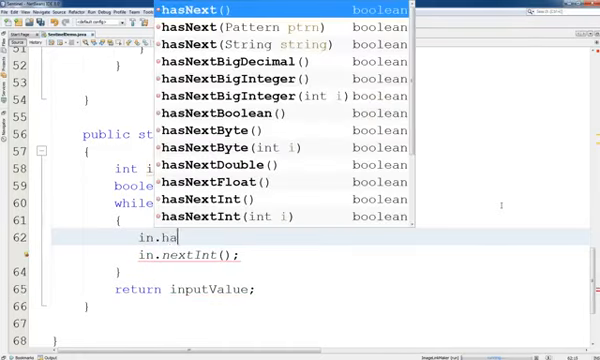
type("s")
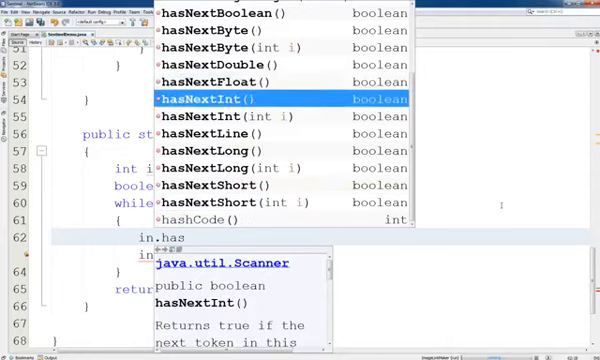
key("Enter")
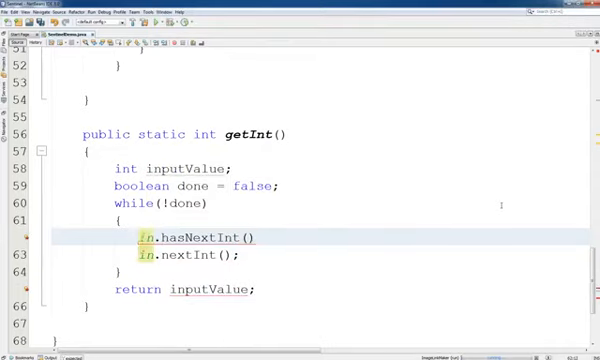
type("if(")
type("{")
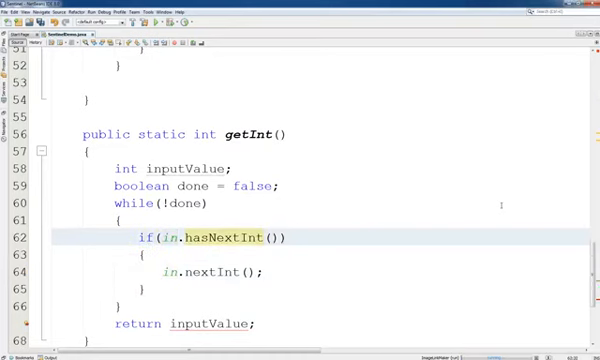
Step: Comment the check '// IF there is an int' and set done = true inside the if
type("//")
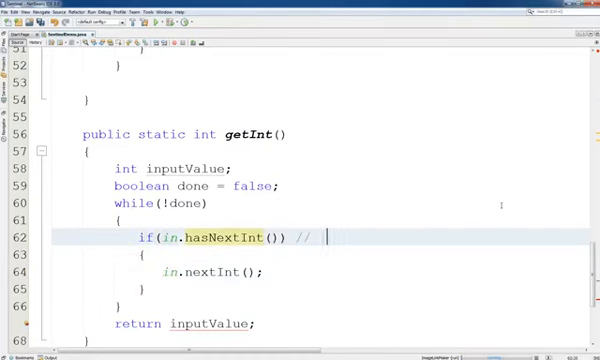
type("IF there is an int")
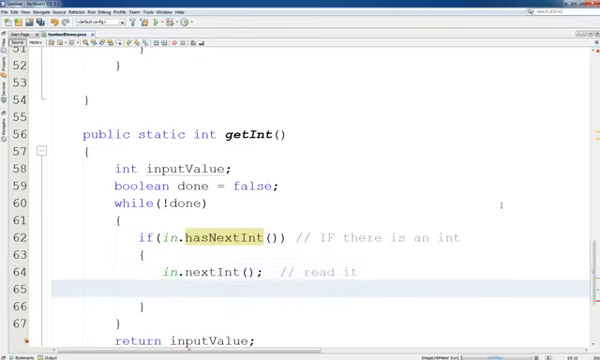
type("done = true;")
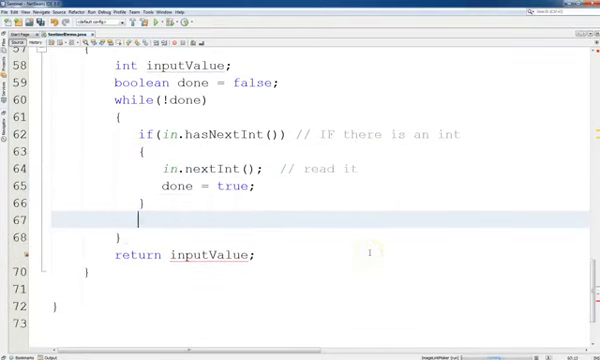
Step: Add an else branch storing in.nextLine() into a new String trash declared above the loop
type("else")
type("{")
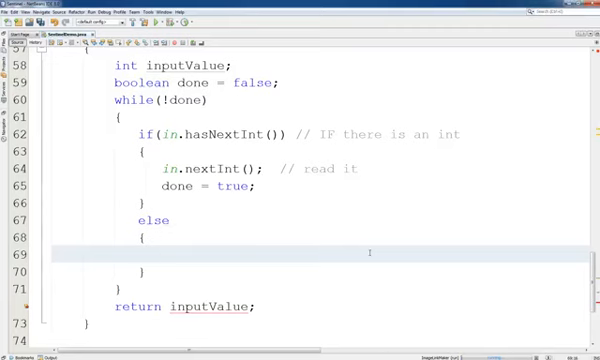
type("trash = in.nextLine();")
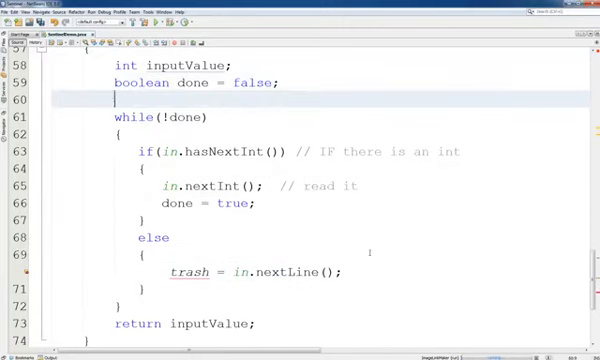
type("trash")
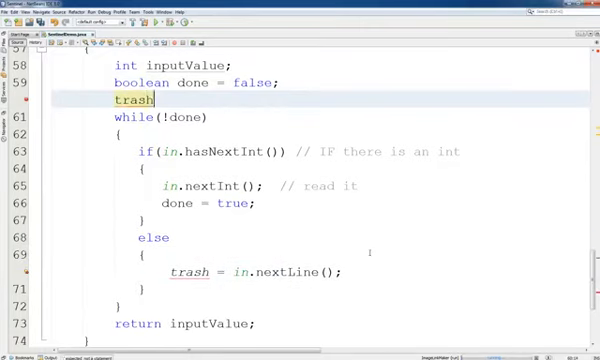
type("String")
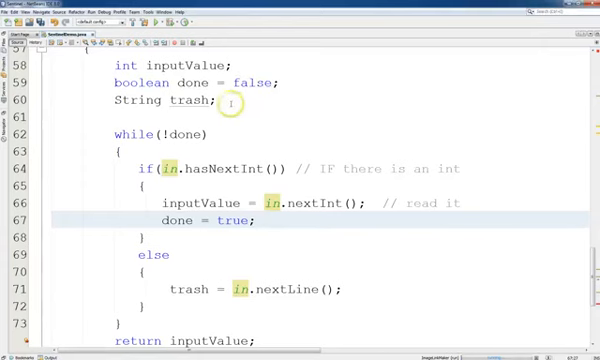
Step: Initialize inputValue to -5 in its declaration inside getInt()
scroll("down", 3)
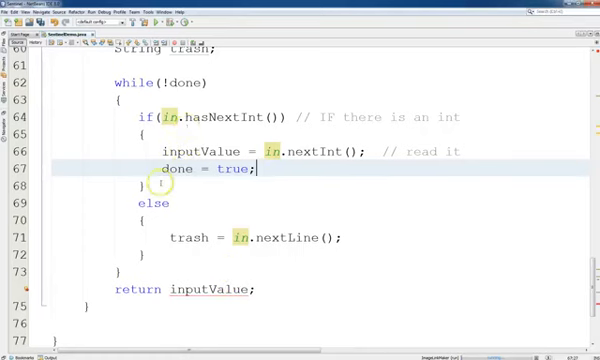
mouse_move(138, 290)
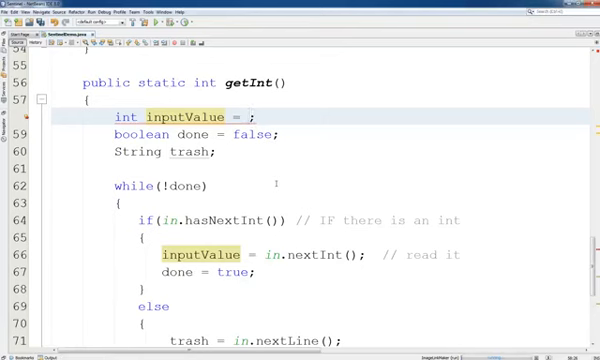
type("-")
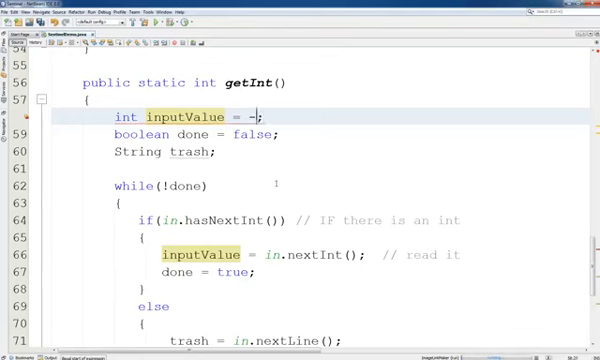
type("5")
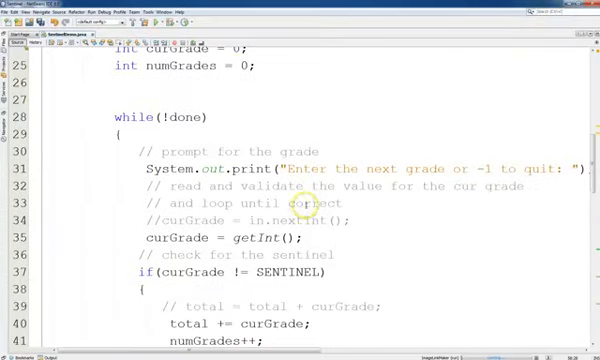
Step: Delete the commented-out '//curGrade = in.nextInt();' line from main and add a blank line in getInt's else
scroll("down", 3)
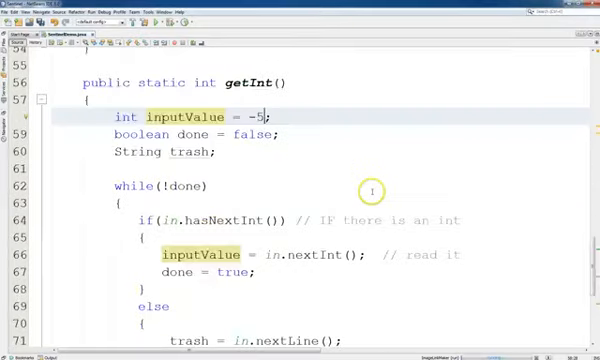
scroll("down", 3)
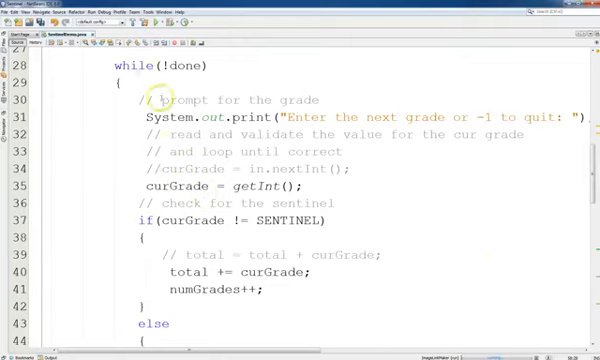
scroll("down", 3)
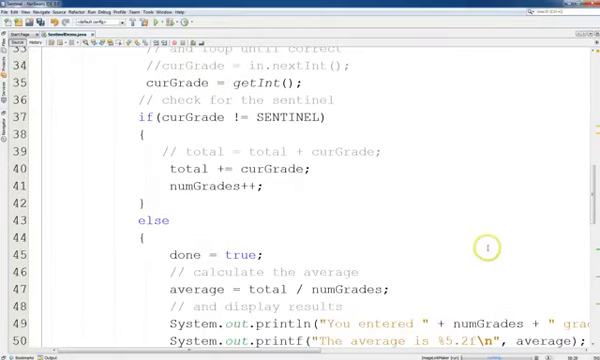
mouse_move(486, 200)
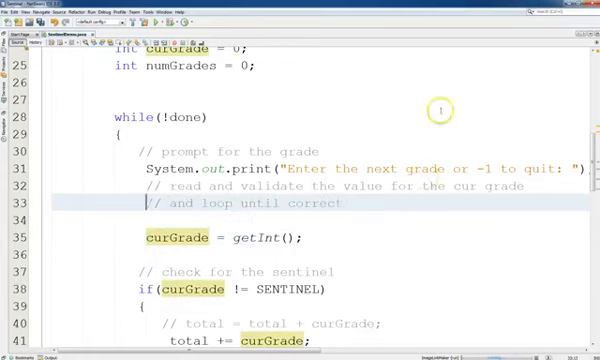
mouse_move(382, 164)
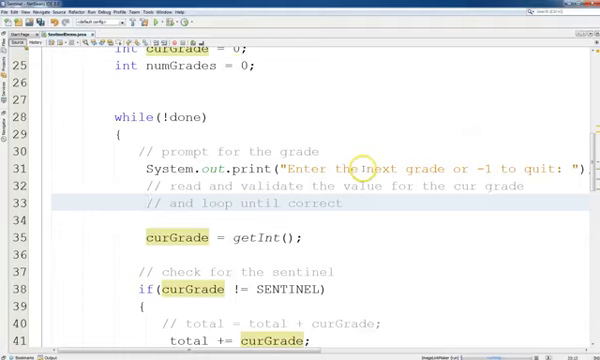
scroll("down", 3)
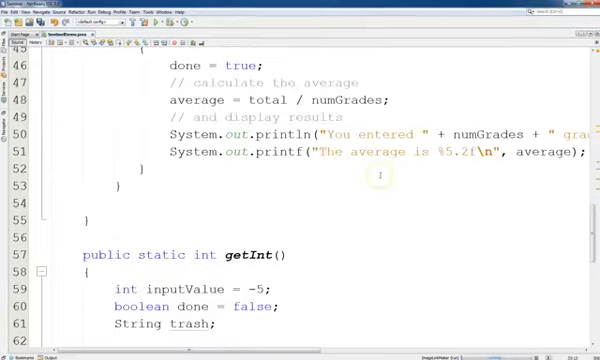
scroll("down", 3)
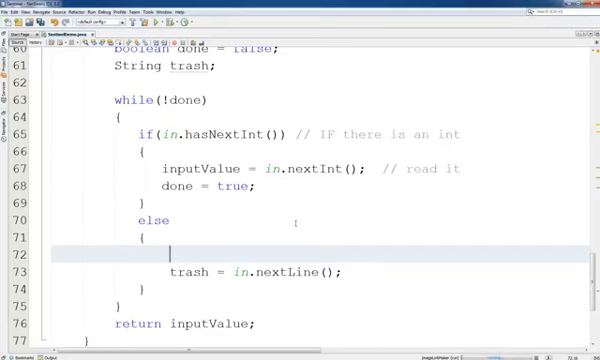
Step: Print "You must enter a number. Try again: " in the else branch via the sout template
type("sout")
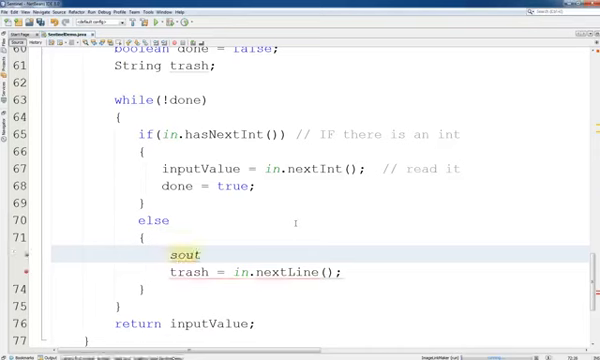
key("Tab")
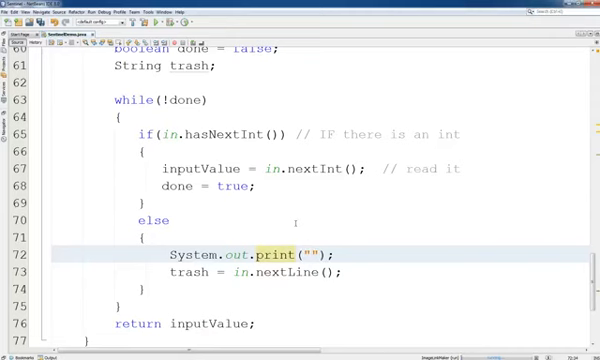
type("You must enter a n")
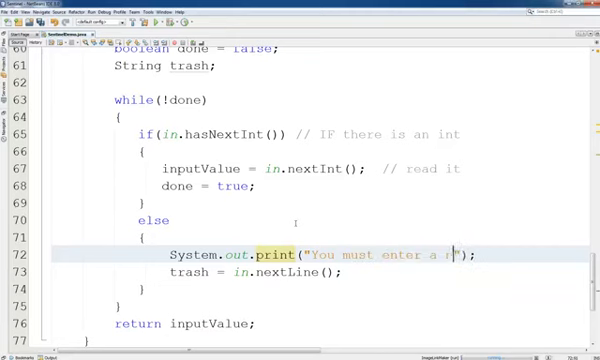
type("umber. Try again:")
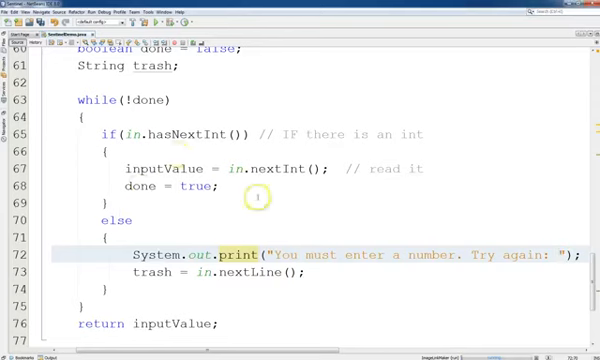
scroll("down", 3)
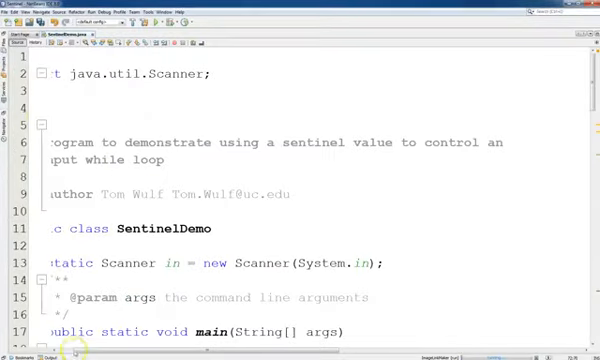
Step: Run SentinelDemo and focus the Output window's input prompt
scroll("left", 3)
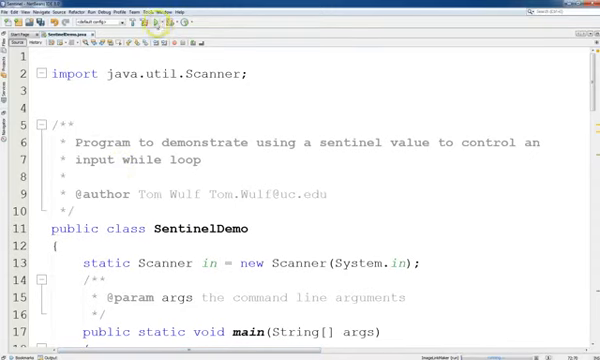
left_click(152, 16)
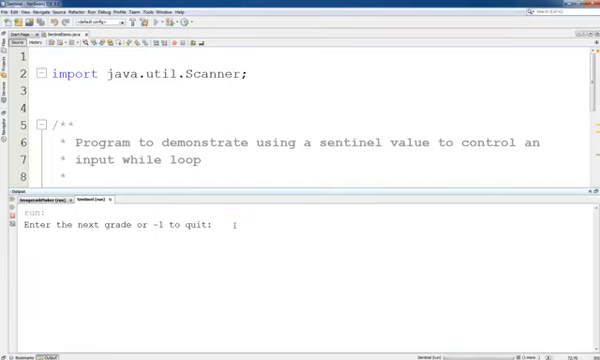
scroll("down", 3)
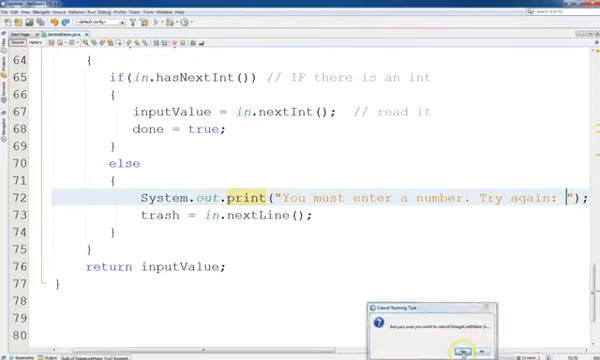
left_click(462, 352)
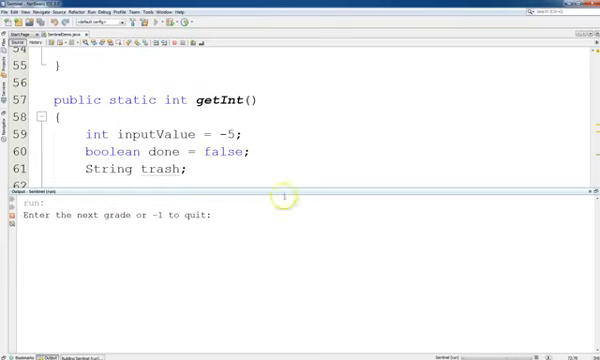
mouse_move(330, 324)
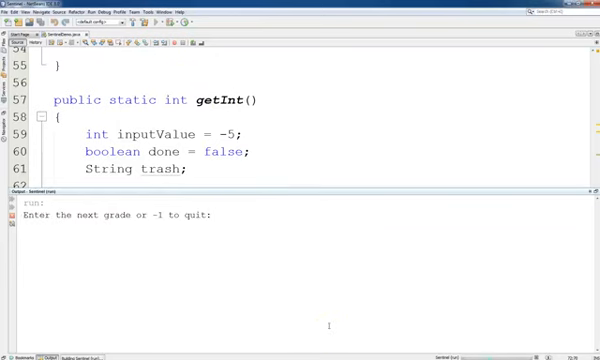
Step: Enter grades 34, 56, 78, 89, the invalid entry fd, then 9, and quit with -1
type("34")
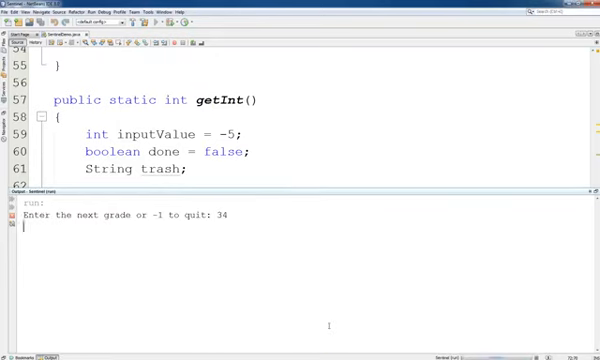
type("56")
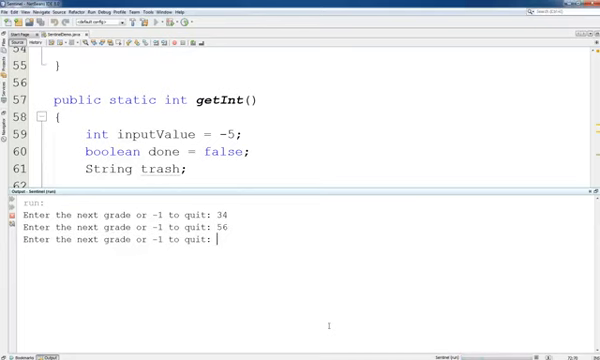
type("78")
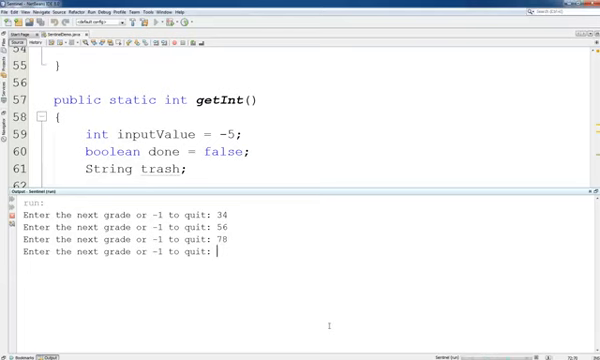
type("89")
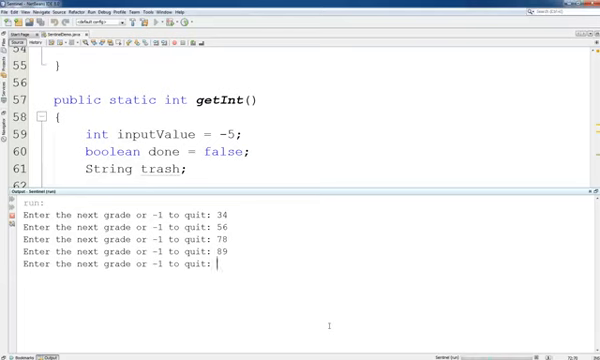
type("fd")
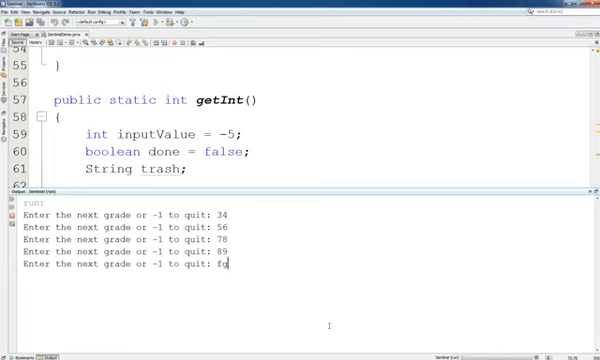
key("enter")
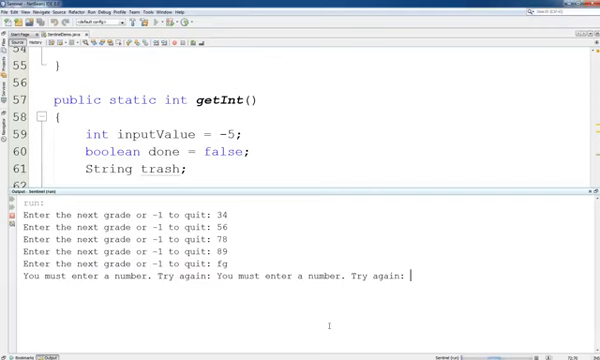
type("9")
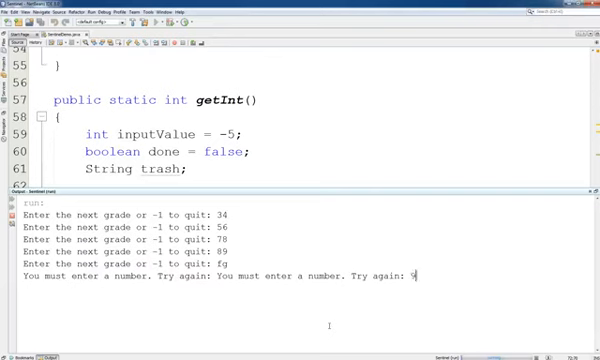
key("enter")
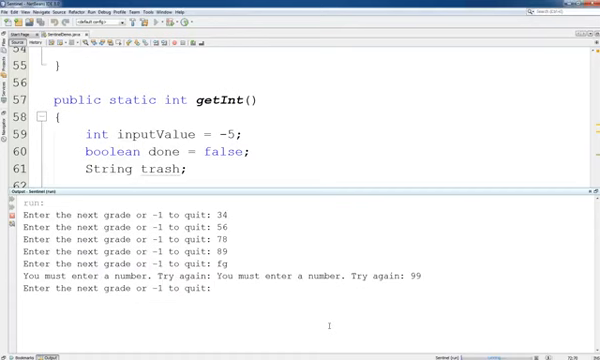
type("-1")
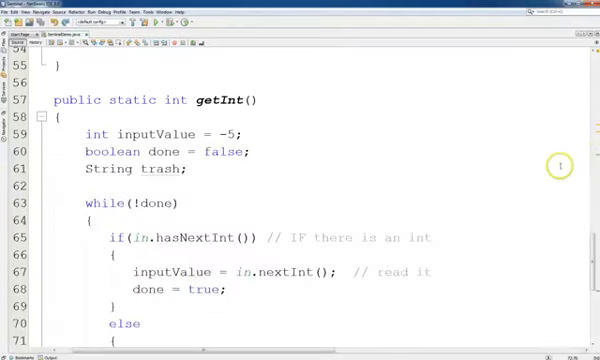
Step: Scroll the editor to show getInt()'s while loop with the retry message and trash line
scroll("down", 3)
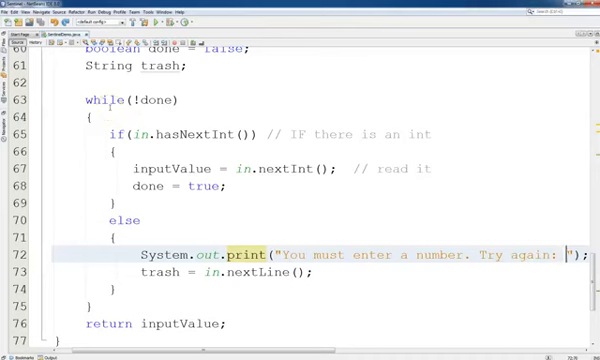
mouse_move(122, 130)
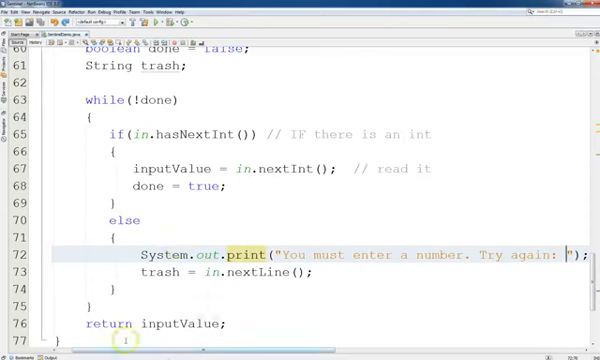
mouse_move(420, 68)
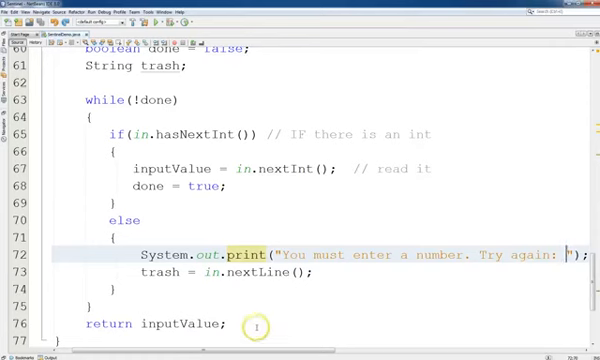
mouse_move(308, 212)
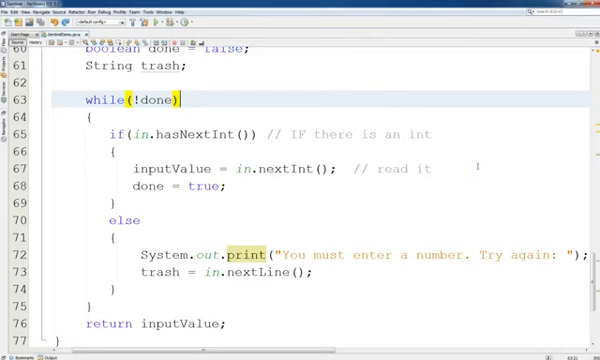
mouse_move(470, 180)
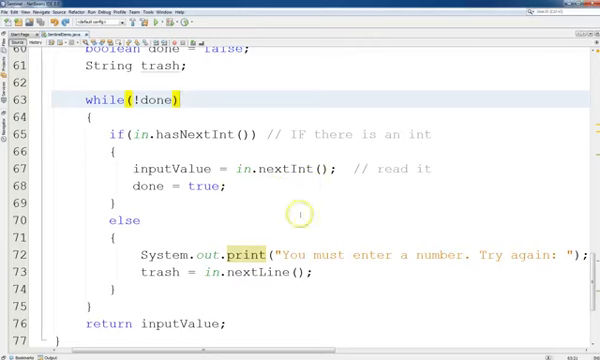
mouse_move(296, 204)
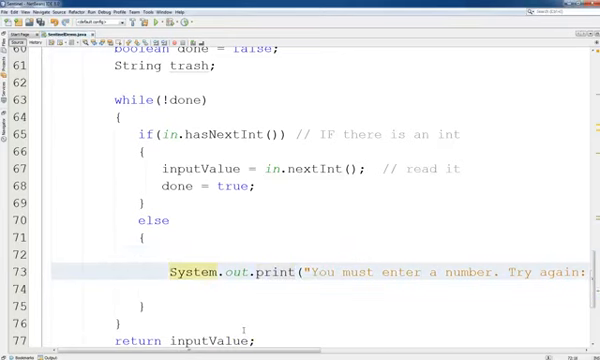
Step: Add 'trash = in.nextLine();' above the print statement in the else branch
type("trash = in.nextLine();")
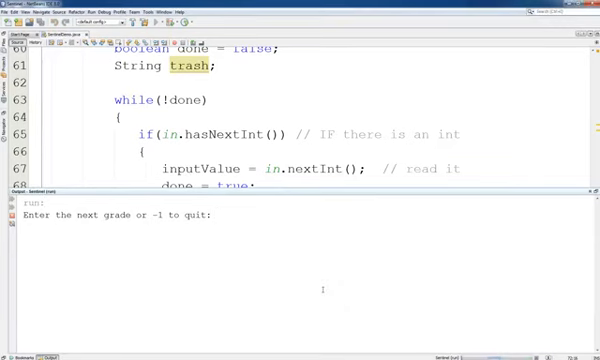
Step: Test the rerun with grades 56, 67, 78, 89, the invalid entry df, then 4, and quit with -1
type("56")
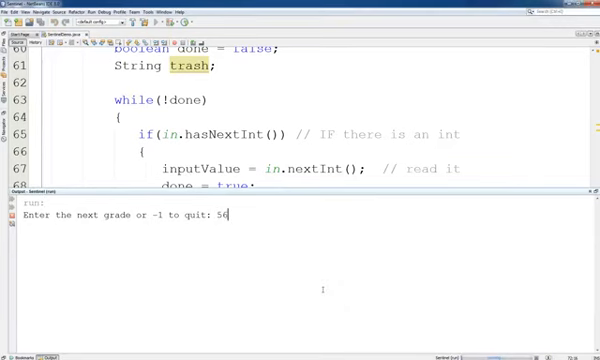
key("enter")
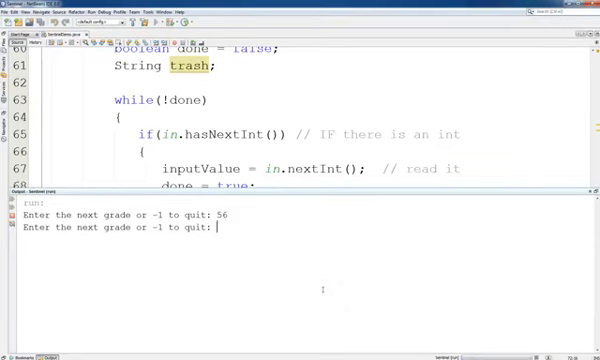
type("67")
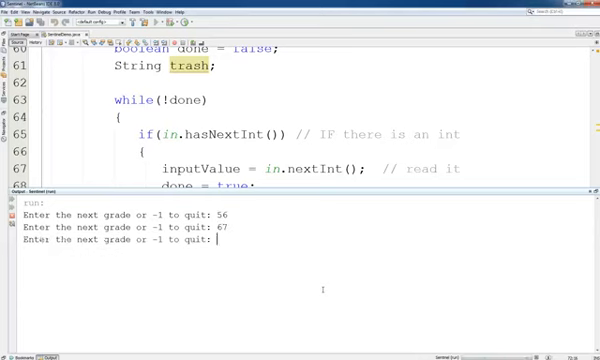
type("78")
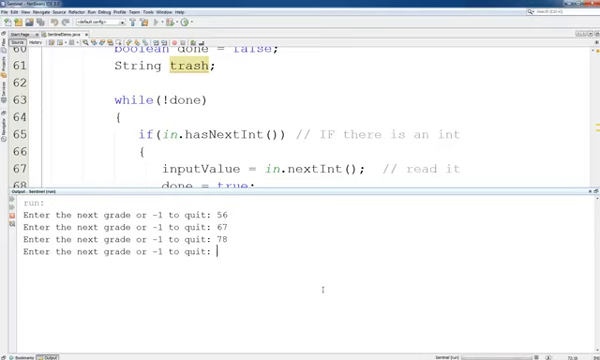
type("89")
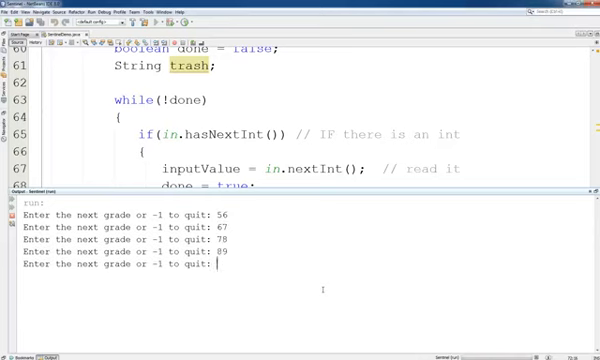
type("df")
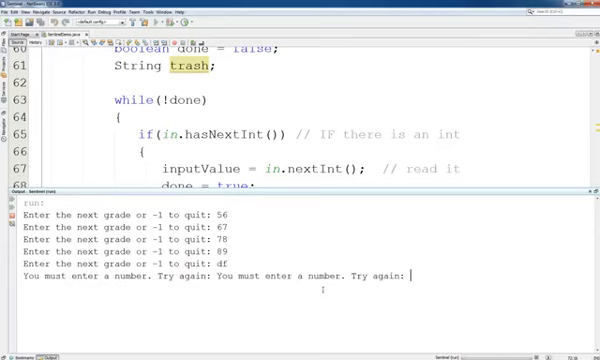
type("4")
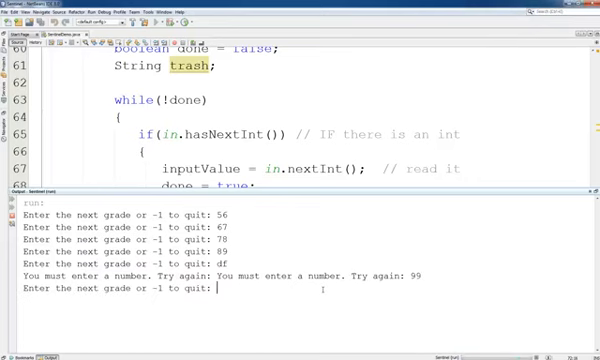
type("-1")
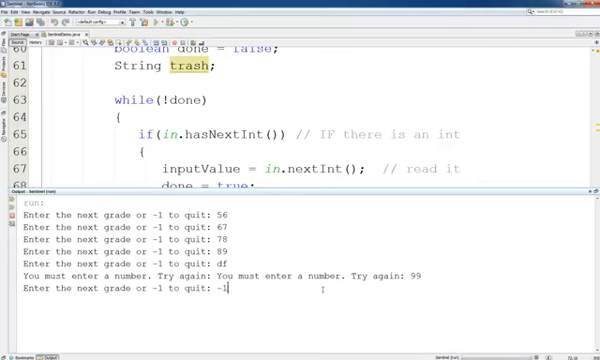